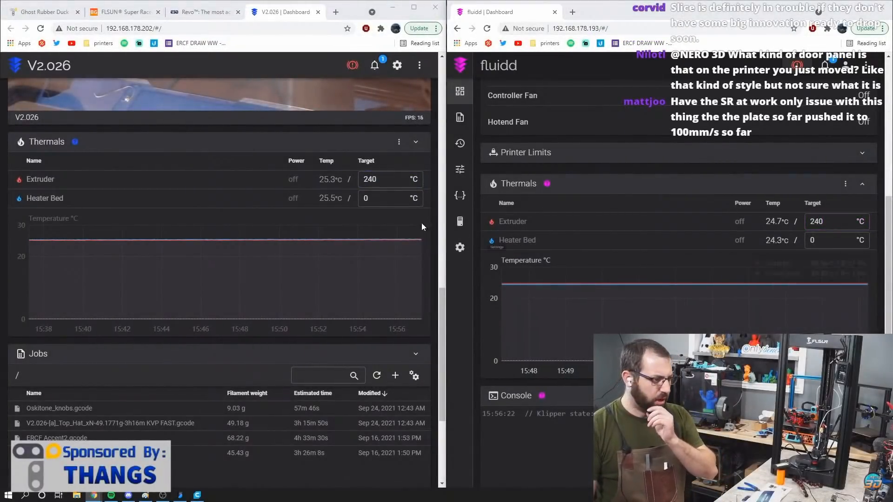
Enter a 240 °C extruder target in both Mainsail and Fluidd and apply Mainsail's
left_click(390, 179)
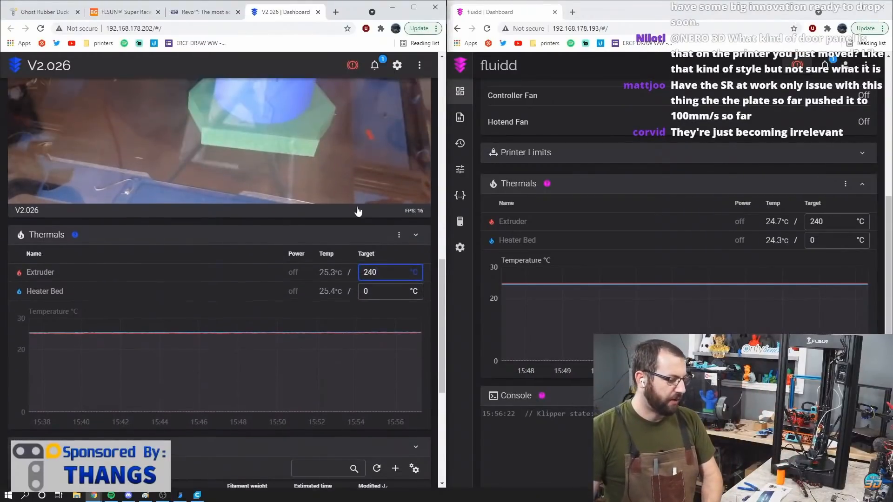
scroll("down", 3)
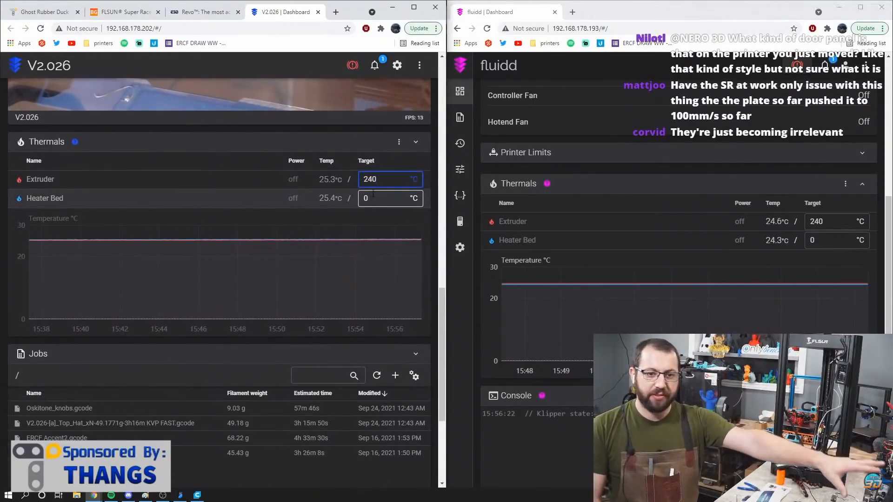
triple_click(835, 221)
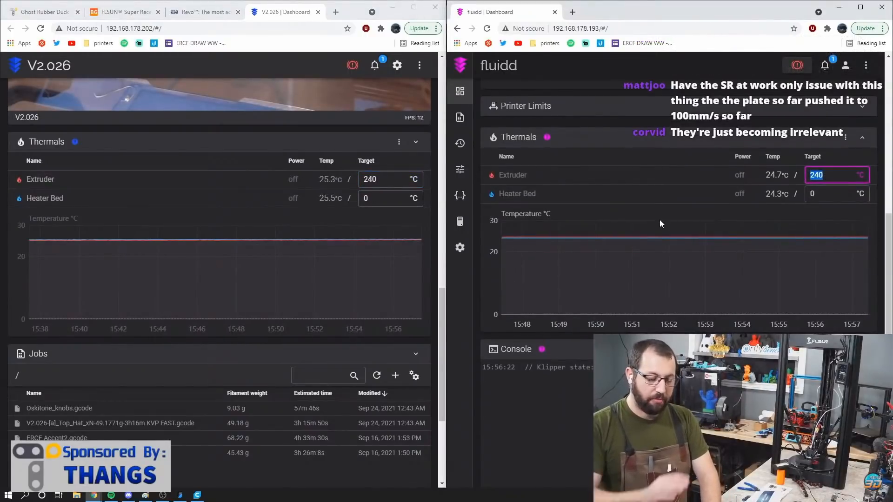
mouse_move(629, 238)
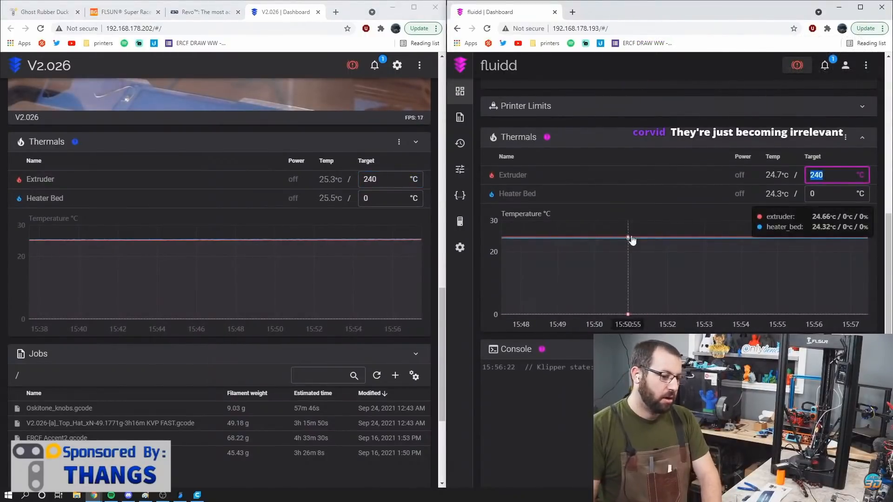
left_click(390, 179)
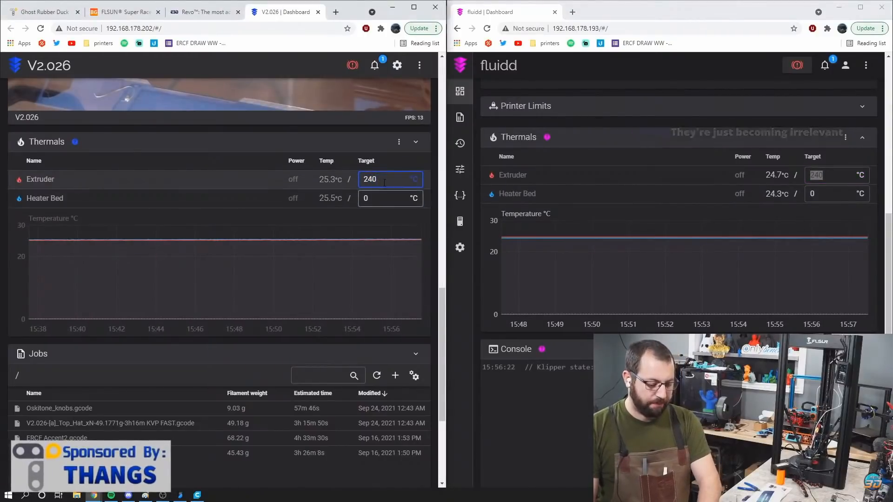
mouse_move(623, 208)
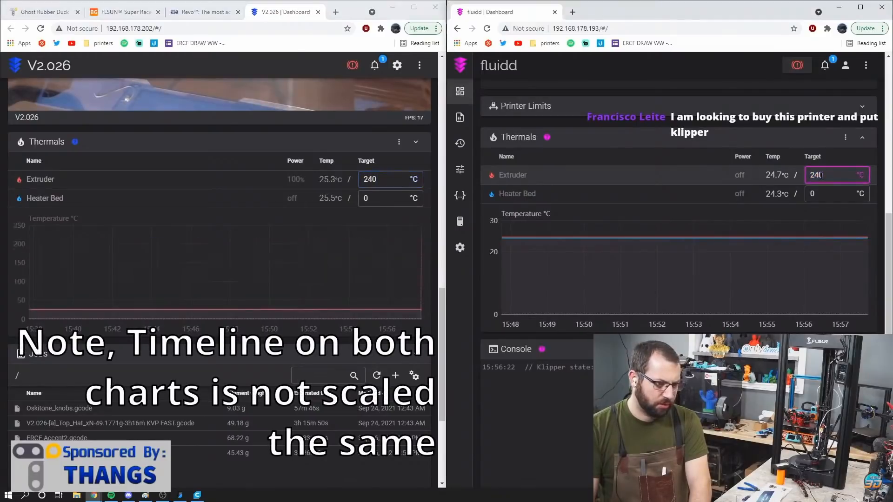
Apply the 240 °C target in Fluidd so both hotends heat toward 240 °C
key("Return")
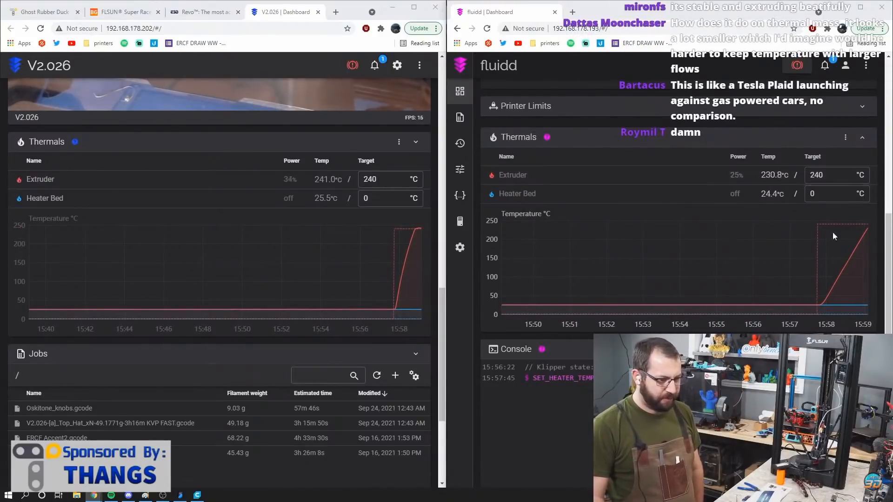
mouse_move(812, 257)
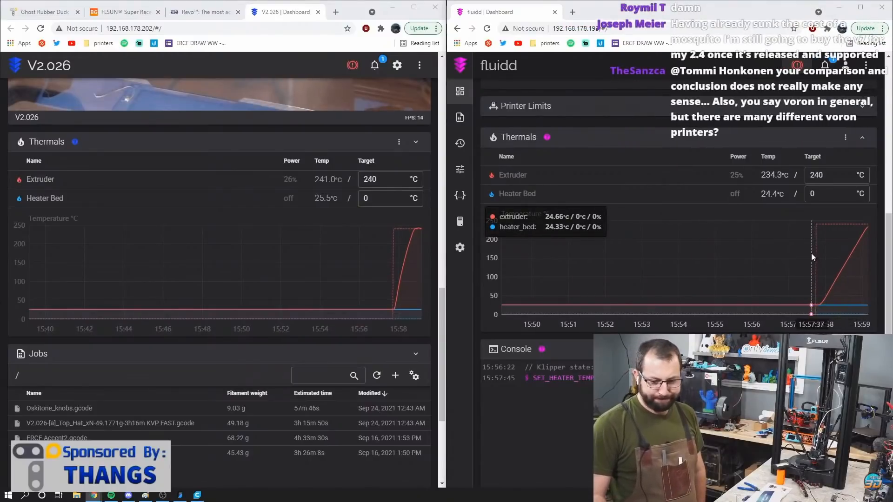